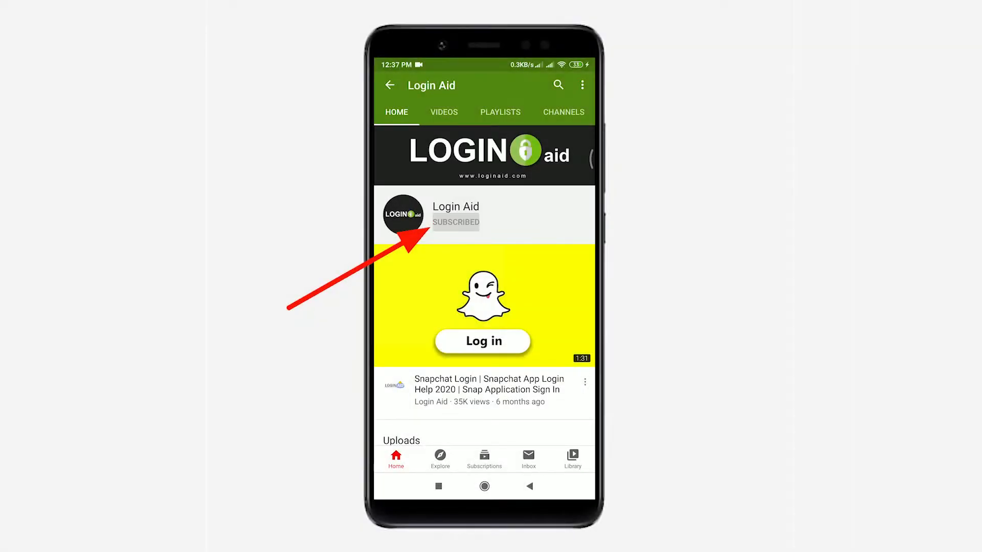
Subscribe to the Login Aid channel with personalised notifications turned on.
left_click(455, 222)
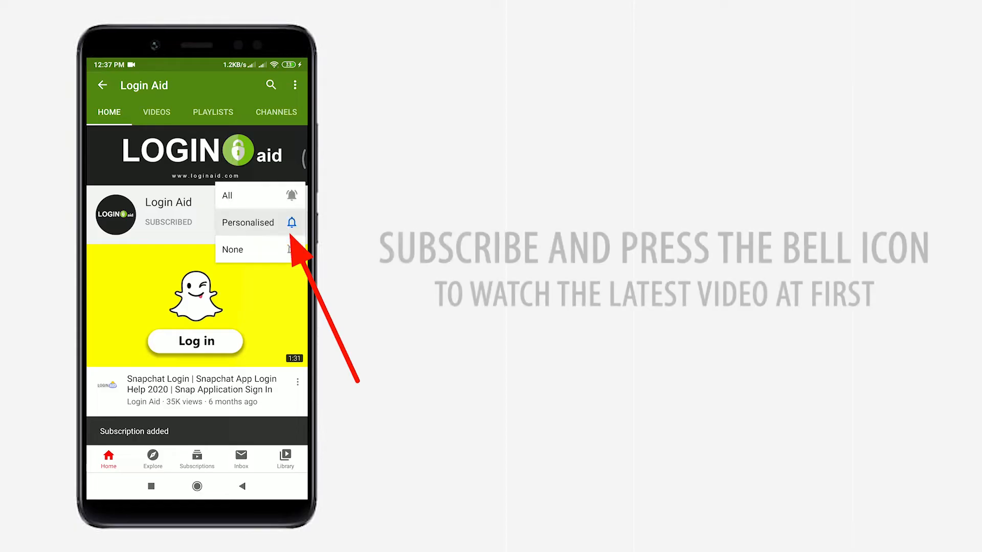
left_click(245, 195)
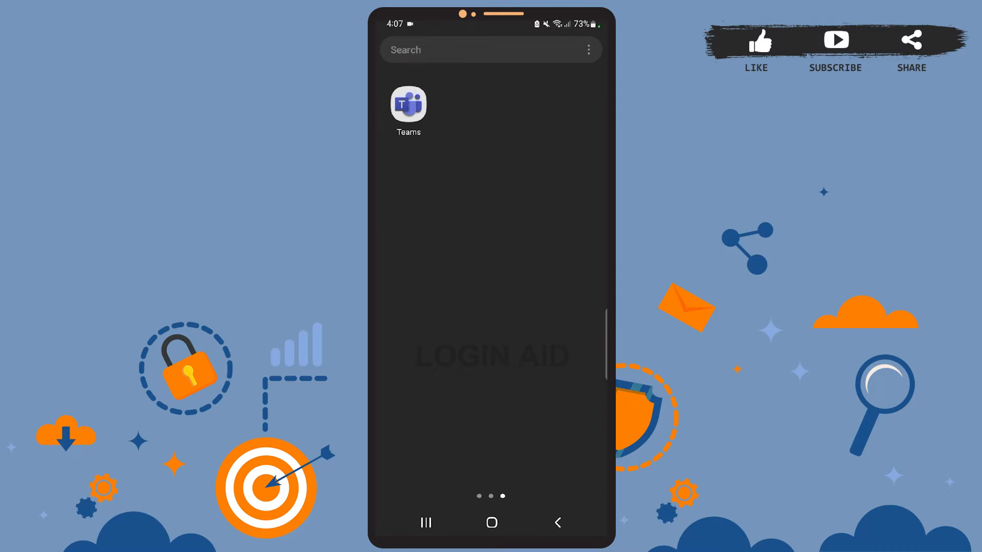
Launch Teams from the home screen and choose 'Create one for free' on its welcome screen.
left_click(408, 104)
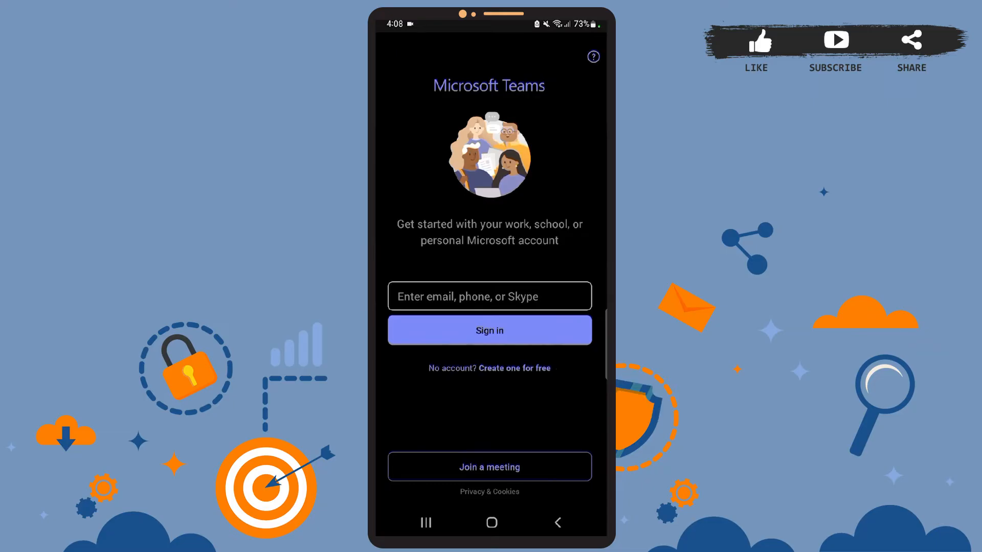
left_click(512, 368)
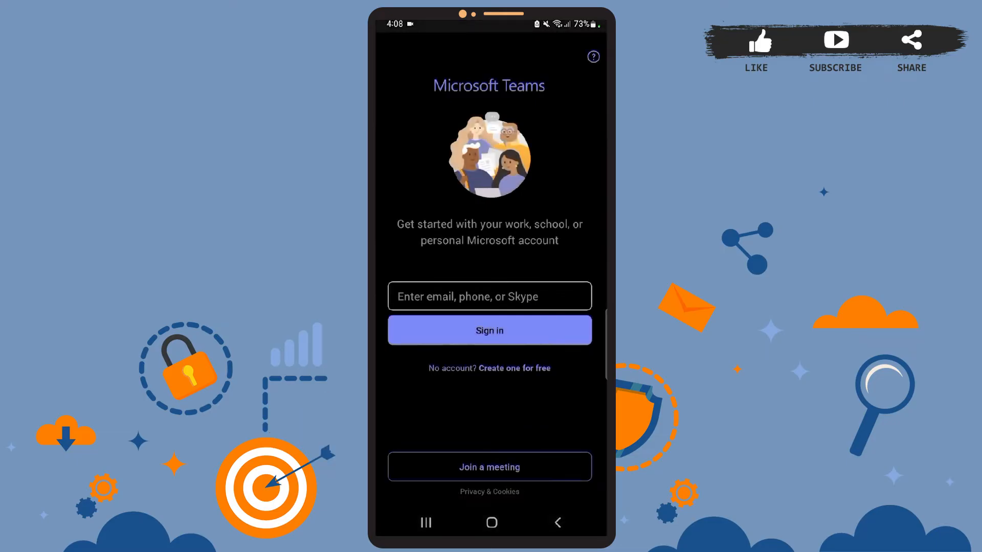
left_click(488, 330)
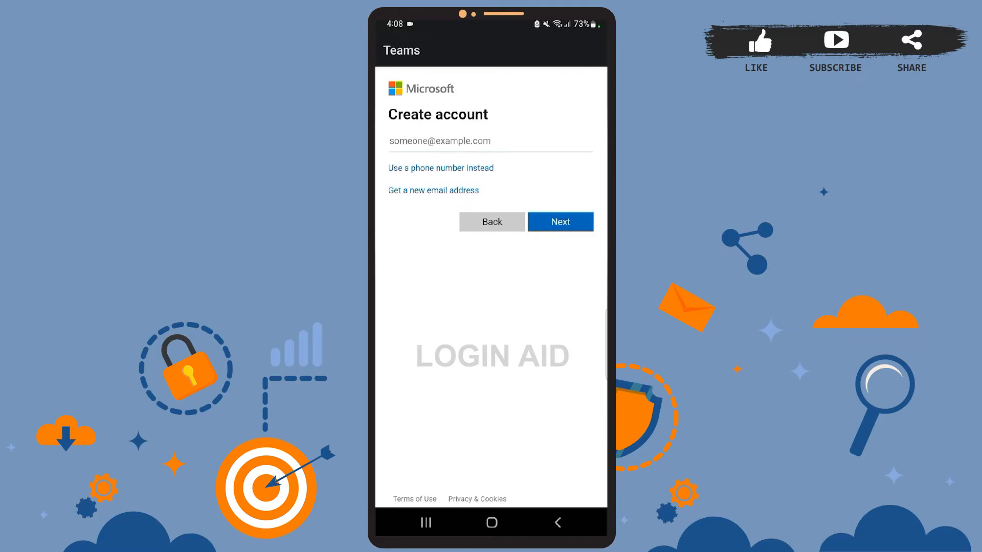
left_click(489, 141)
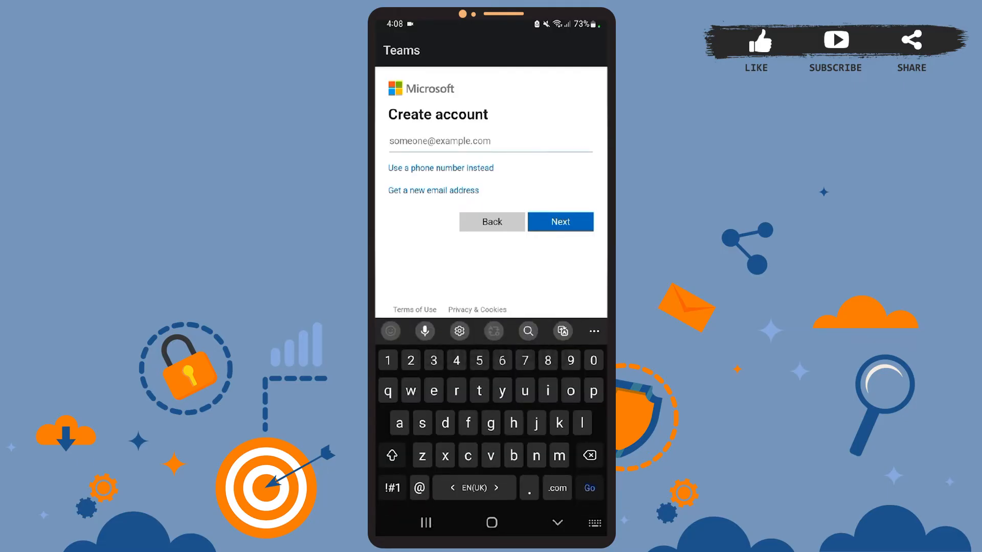
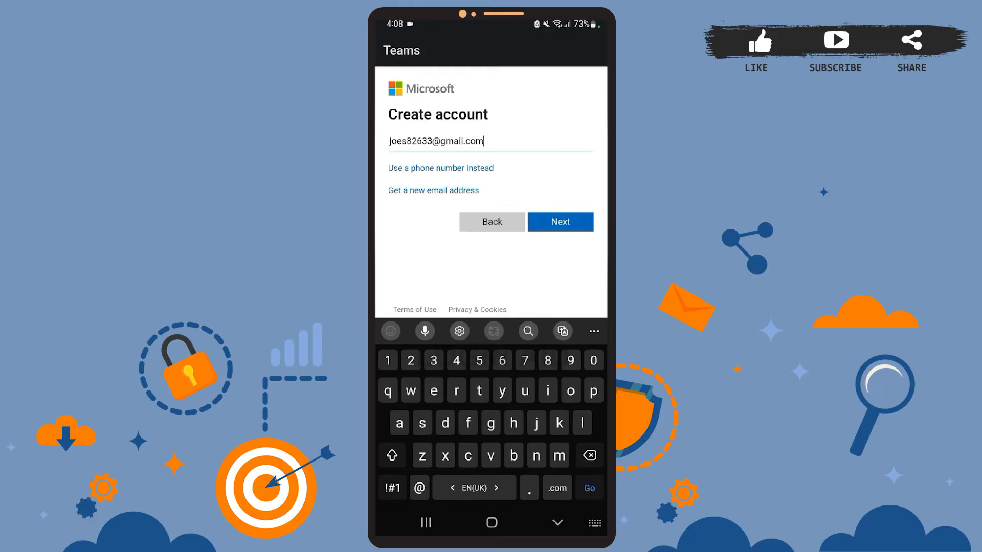
left_click(560, 222)
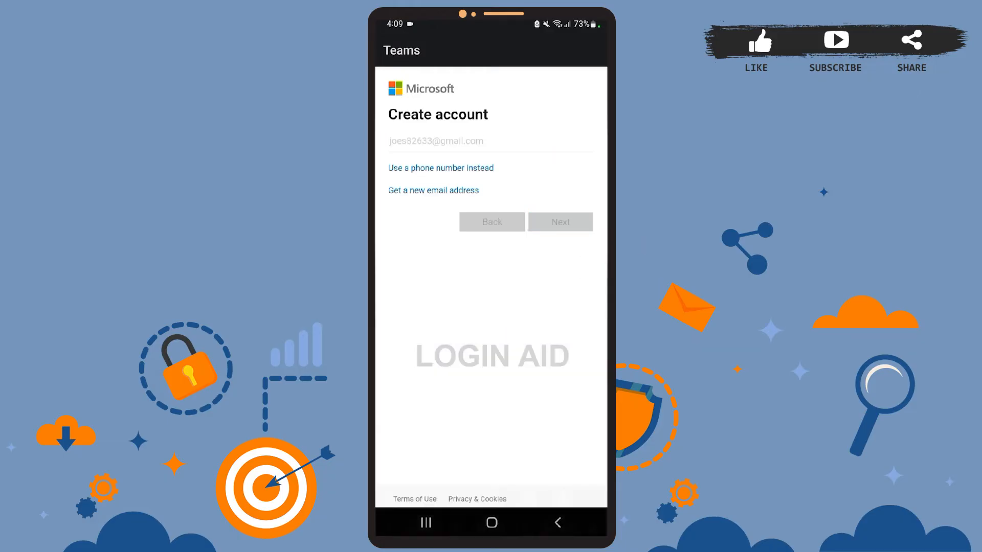
left_click(559, 222)
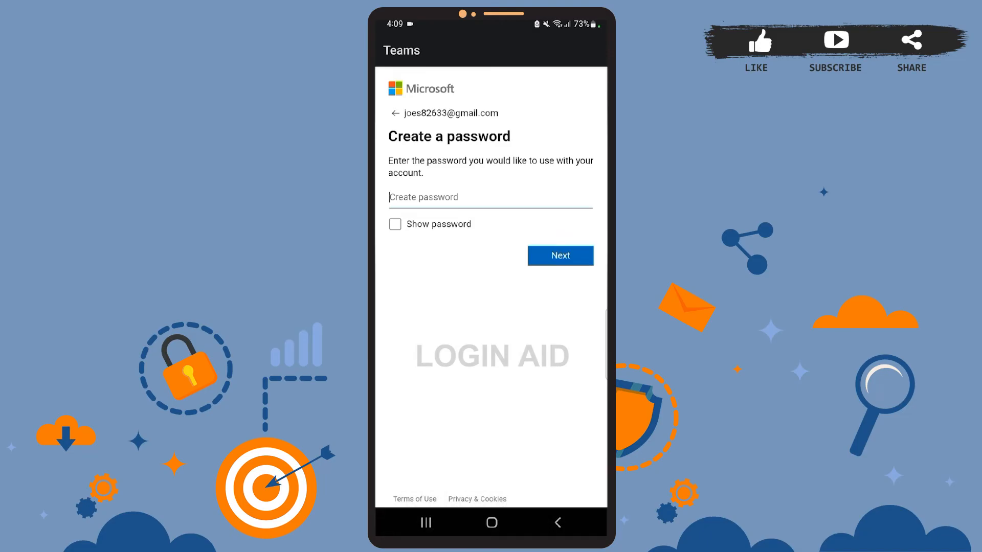
Enter a password for the new account and continue with Next.
left_click(490, 197)
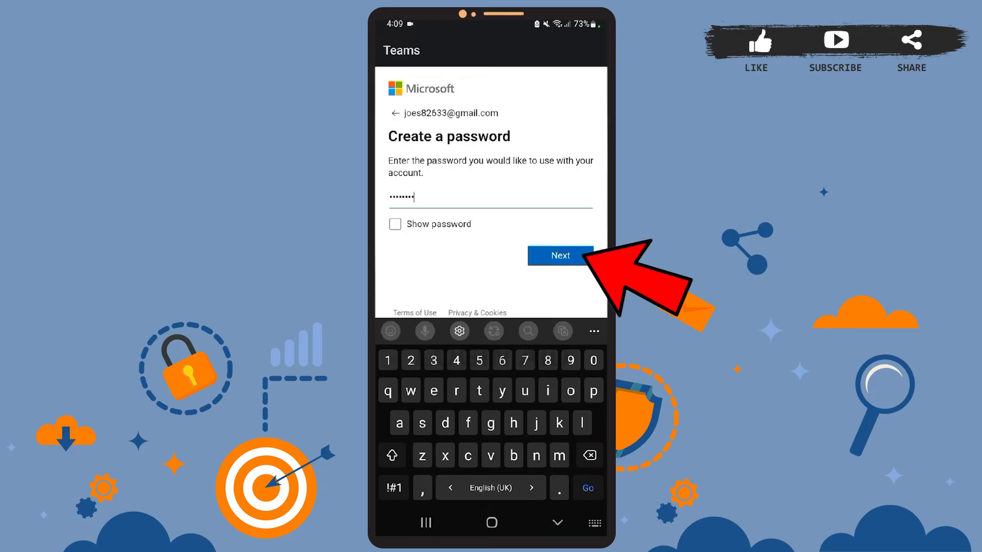
left_click(559, 255)
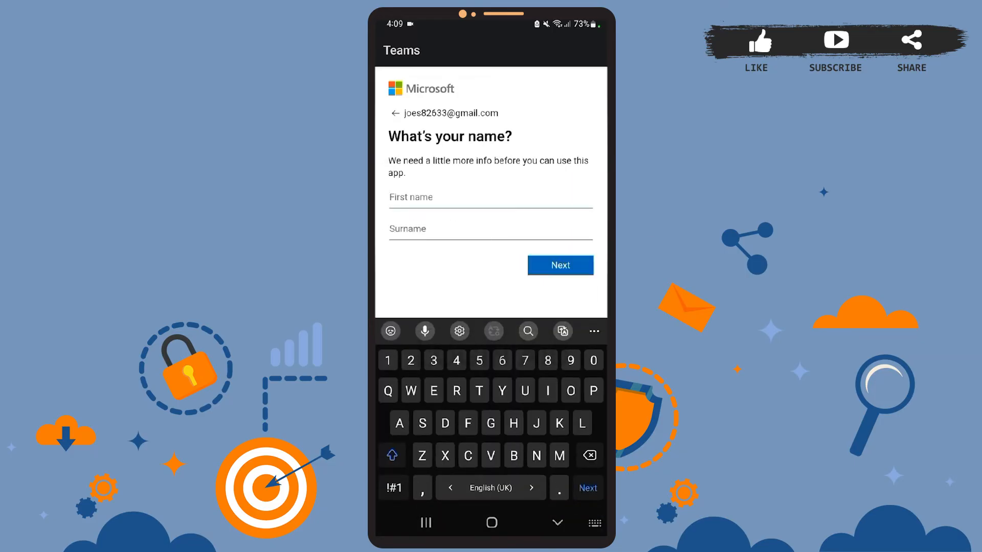
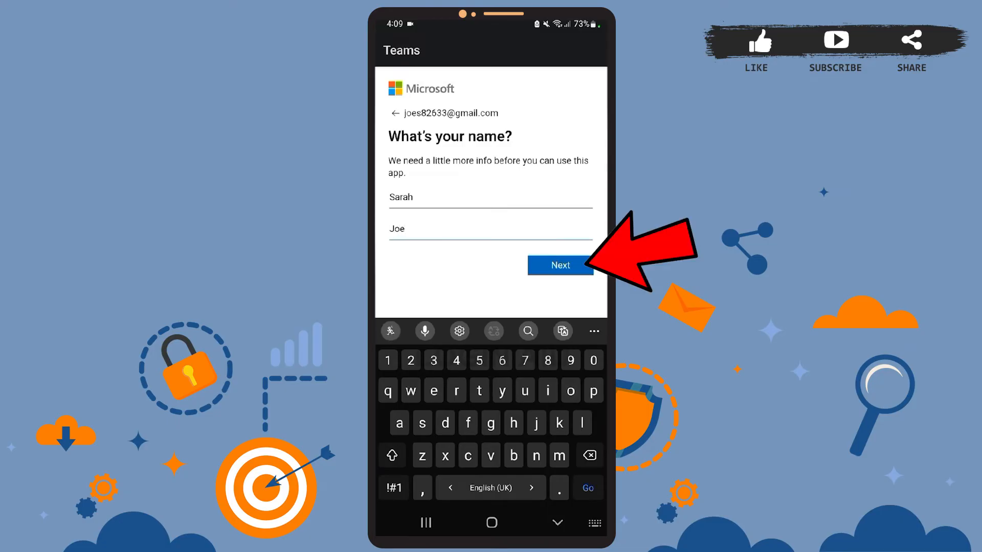
left_click(559, 265)
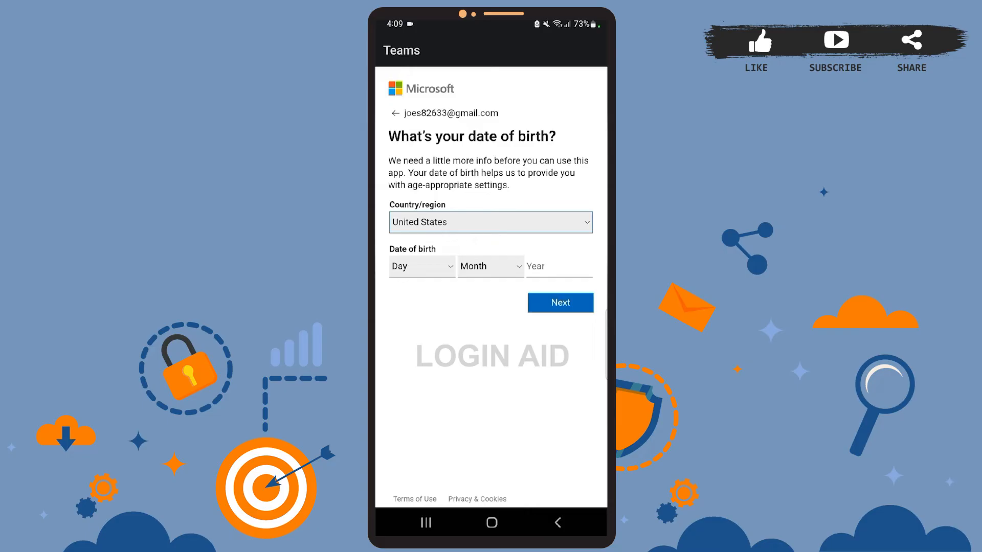
Set the date of birth to 28 July 2003 using the Day and Month dropdowns and the Year field.
left_click(490, 221)
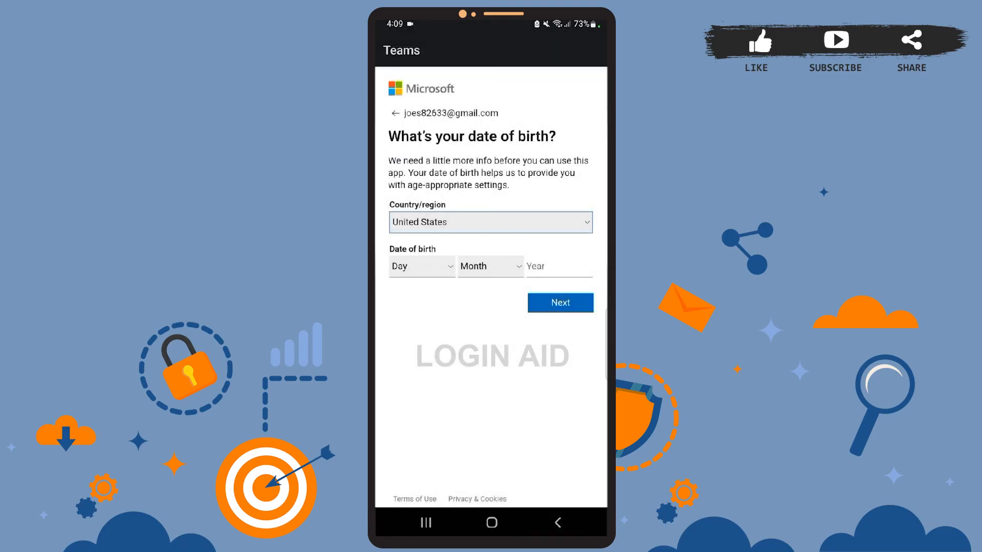
left_click(490, 266)
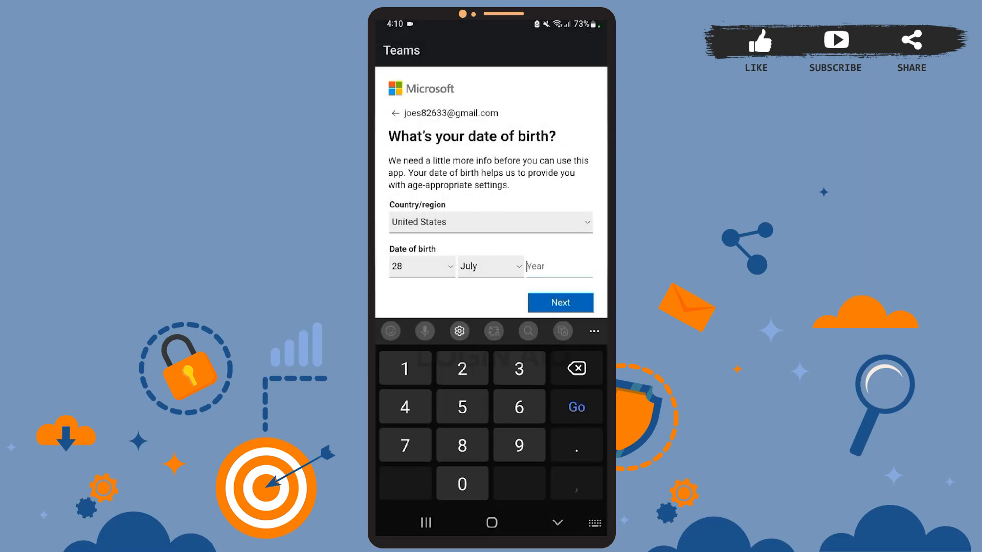
type("2003")
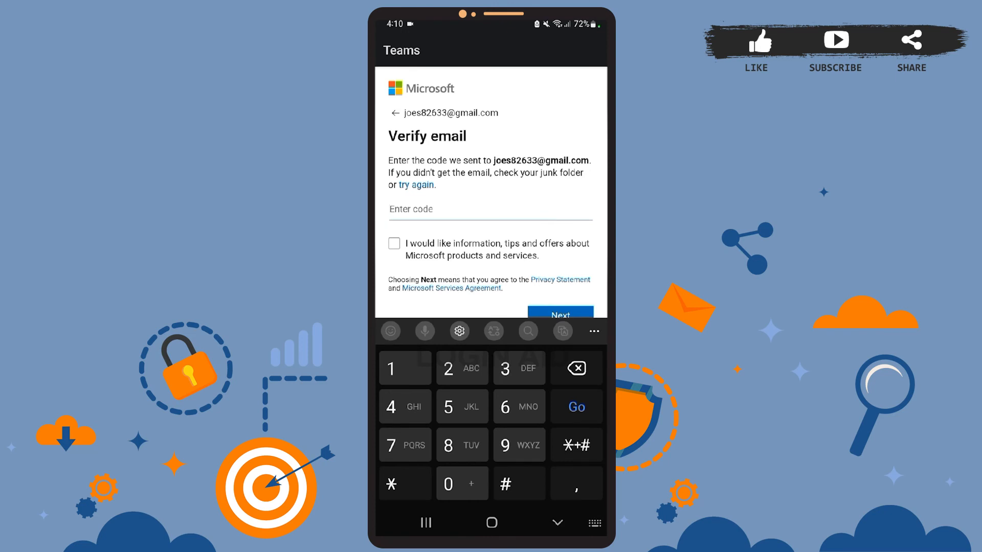
left_click(439, 209)
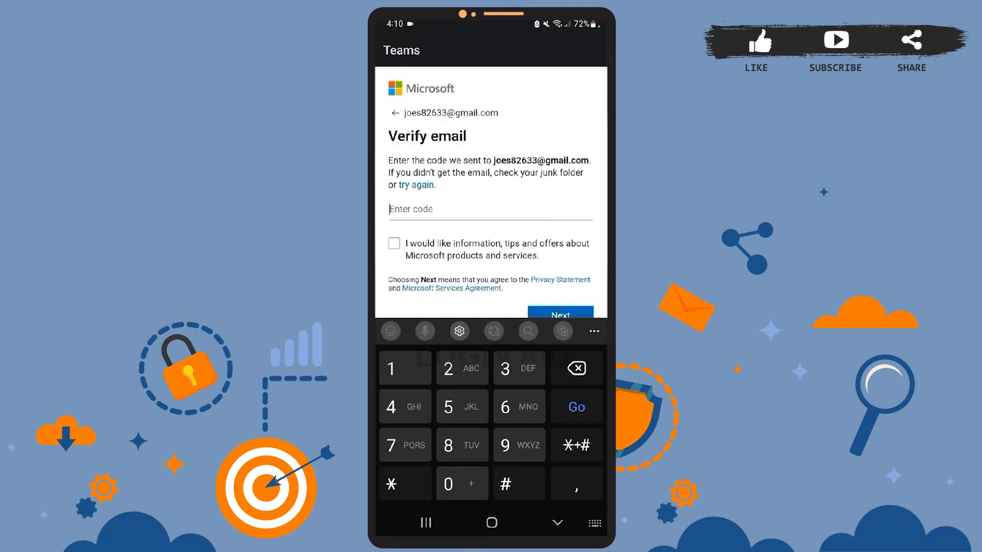
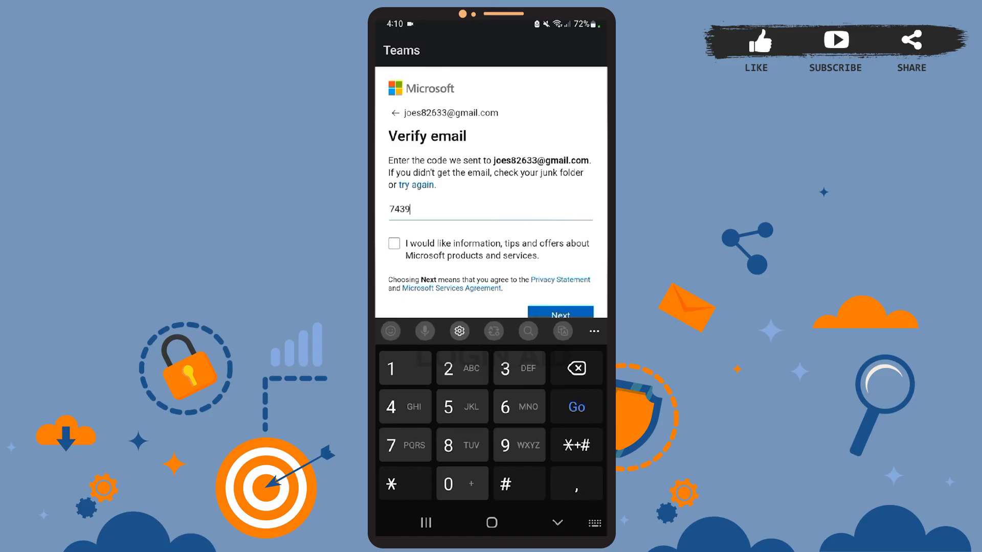
left_click(394, 244)
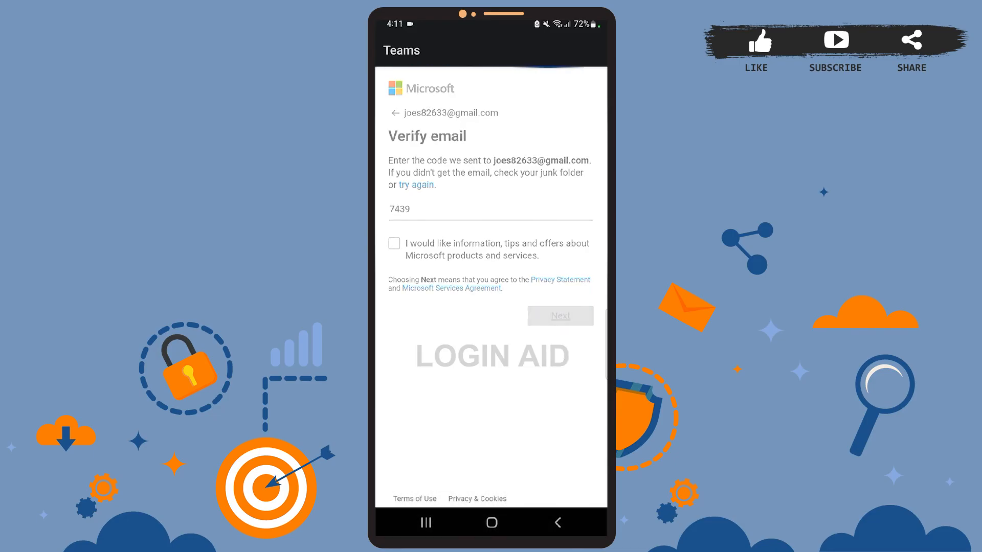
left_click(559, 316)
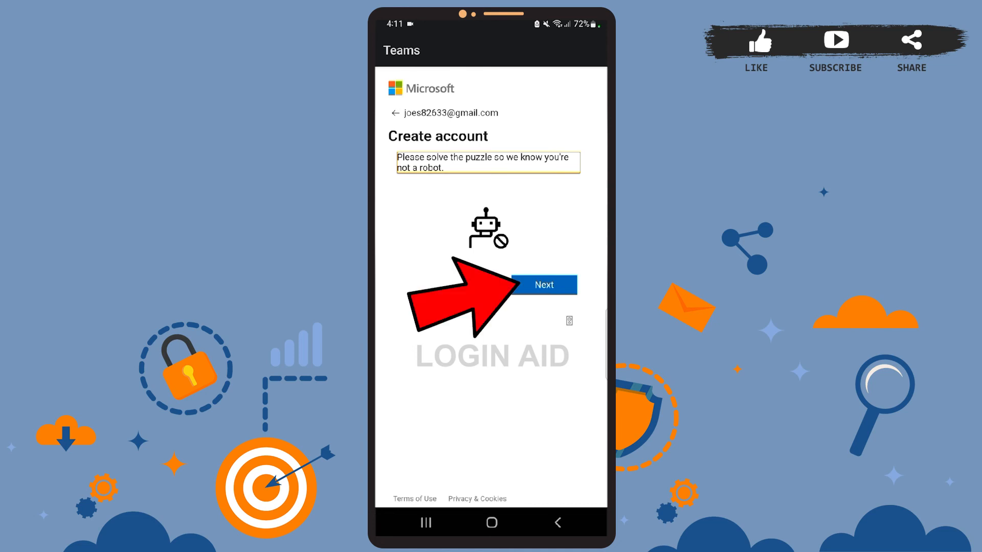
Start the anti-robot check and pick the pig image to solve the puzzle.
left_click(543, 286)
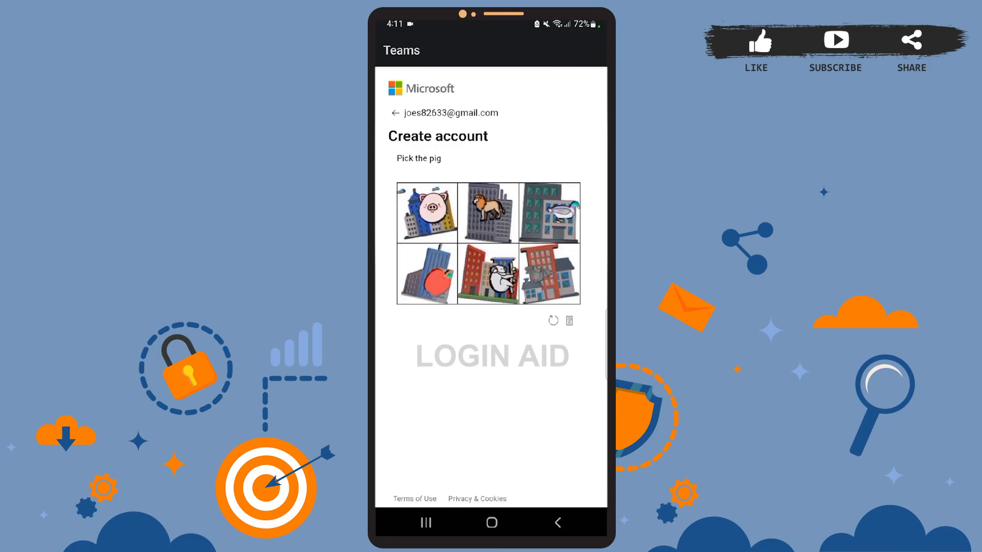
left_click(426, 213)
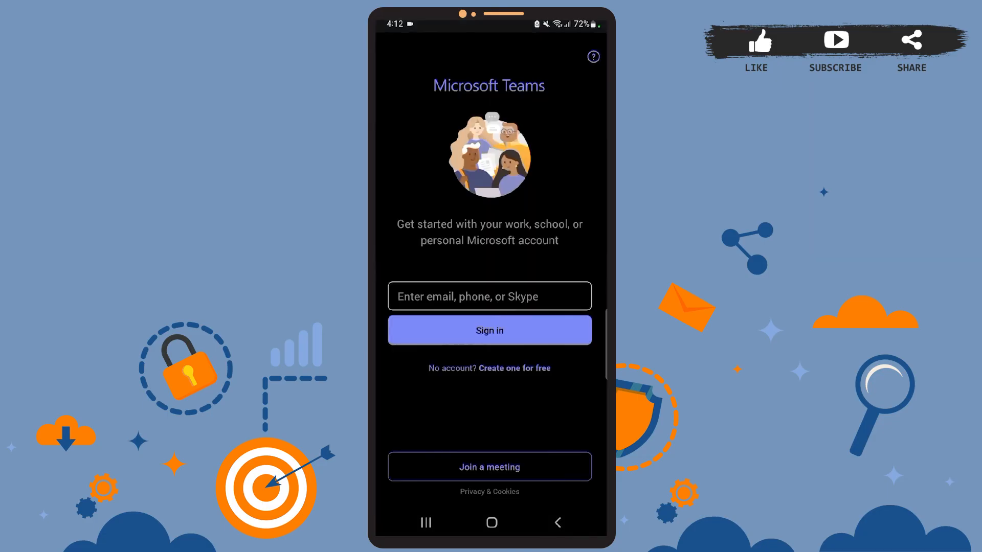
Sign in to Teams with the newly created account from the welcome screen.
left_click(489, 330)
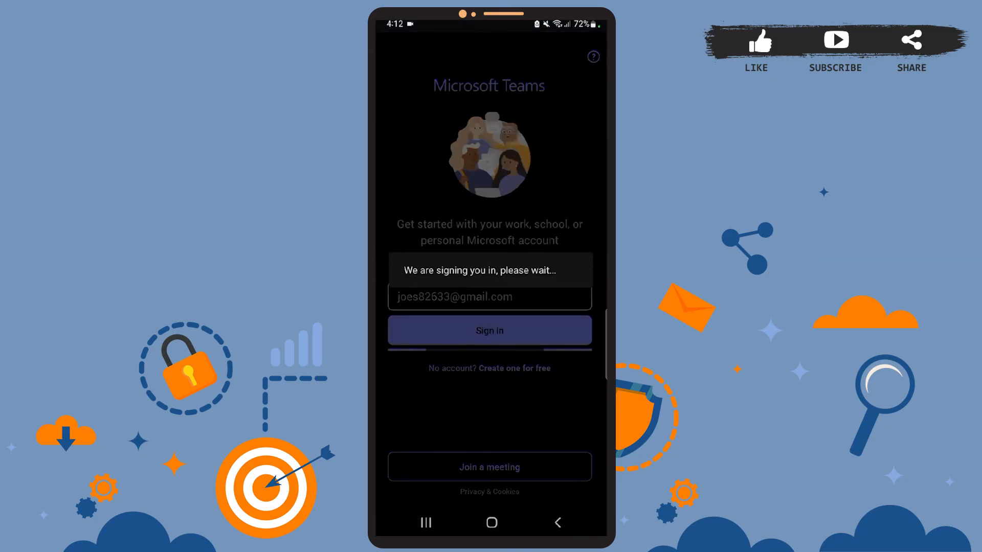